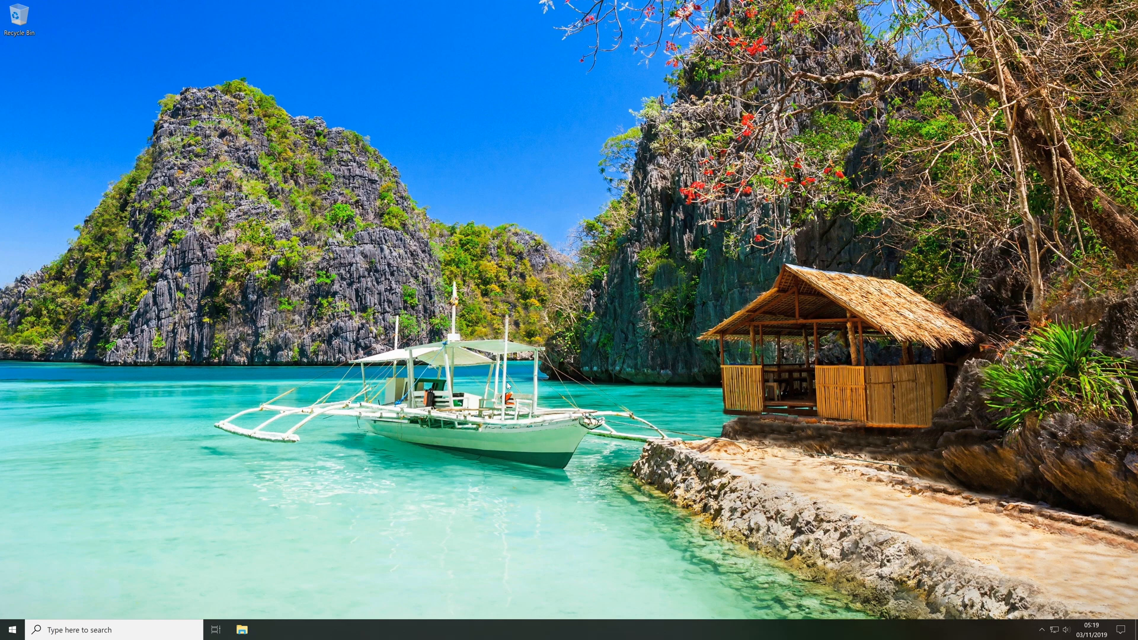
pyautogui.moveTo(434, 539)
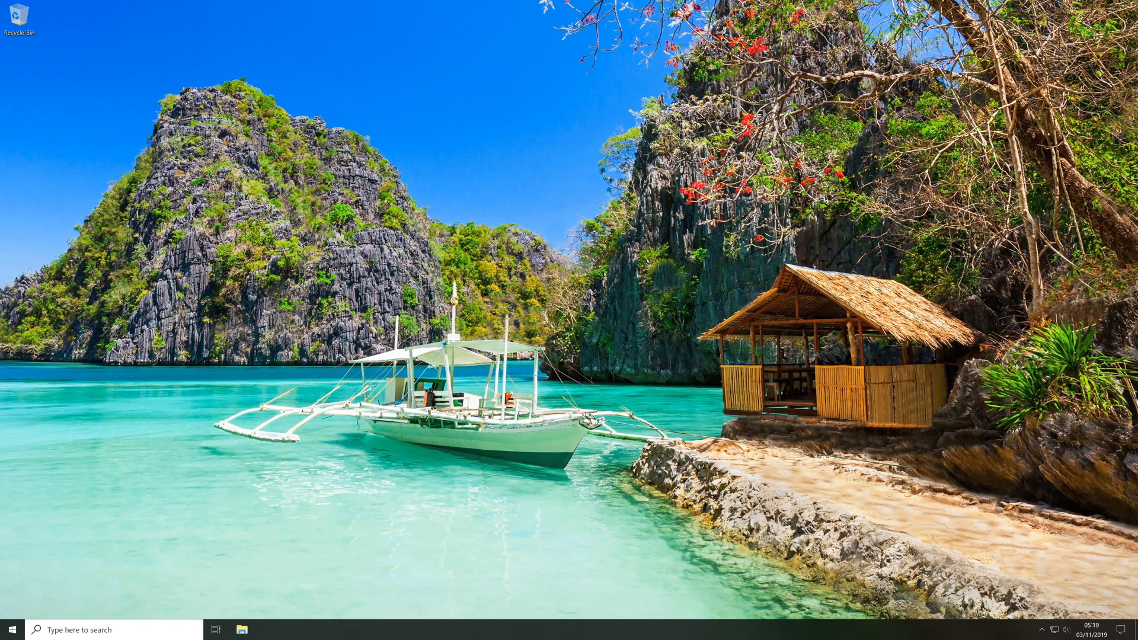
# Search for Control Panel from the taskbar and launch it.
pyautogui.write('cint')
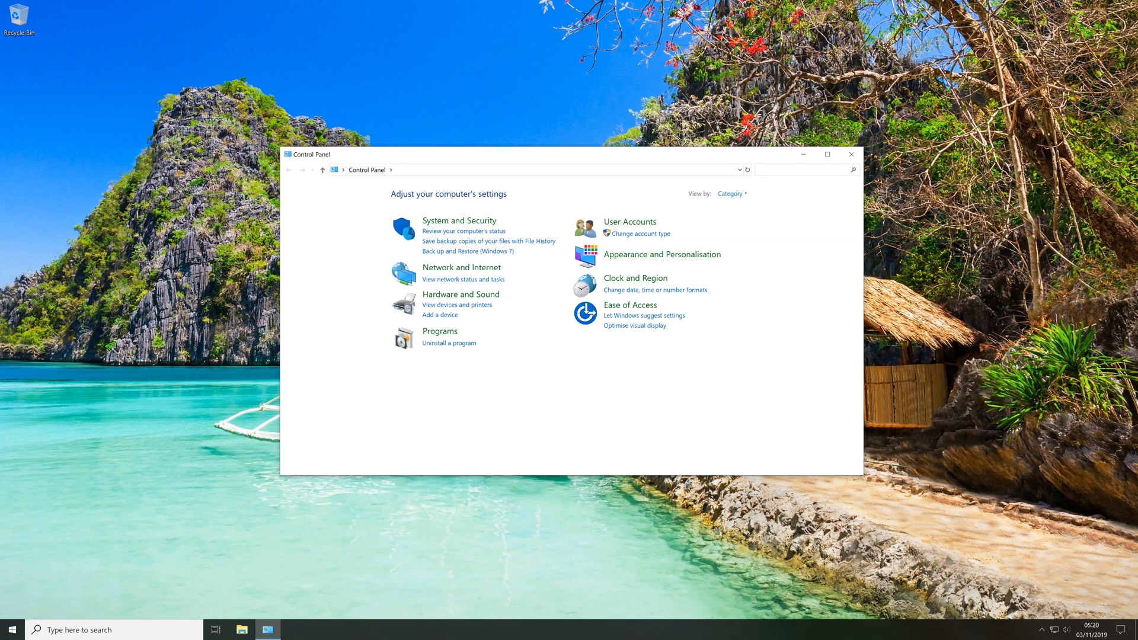
# Search Control Panel for 'system' and reach the Advanced system settings from the System page.
pyautogui.write('syst')
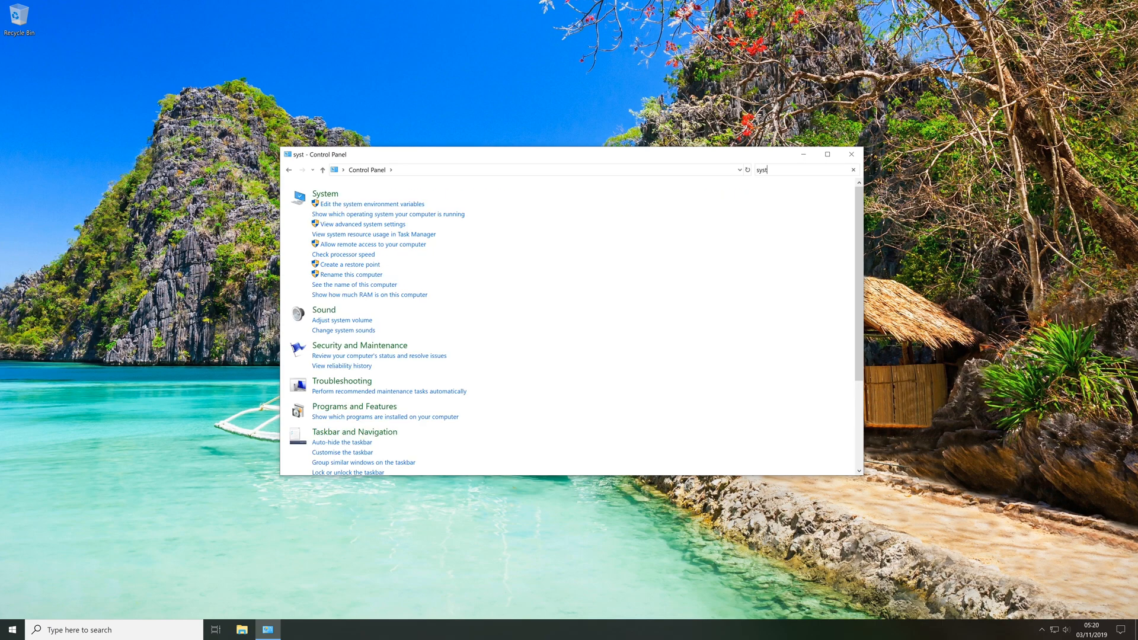
pyautogui.write('em')
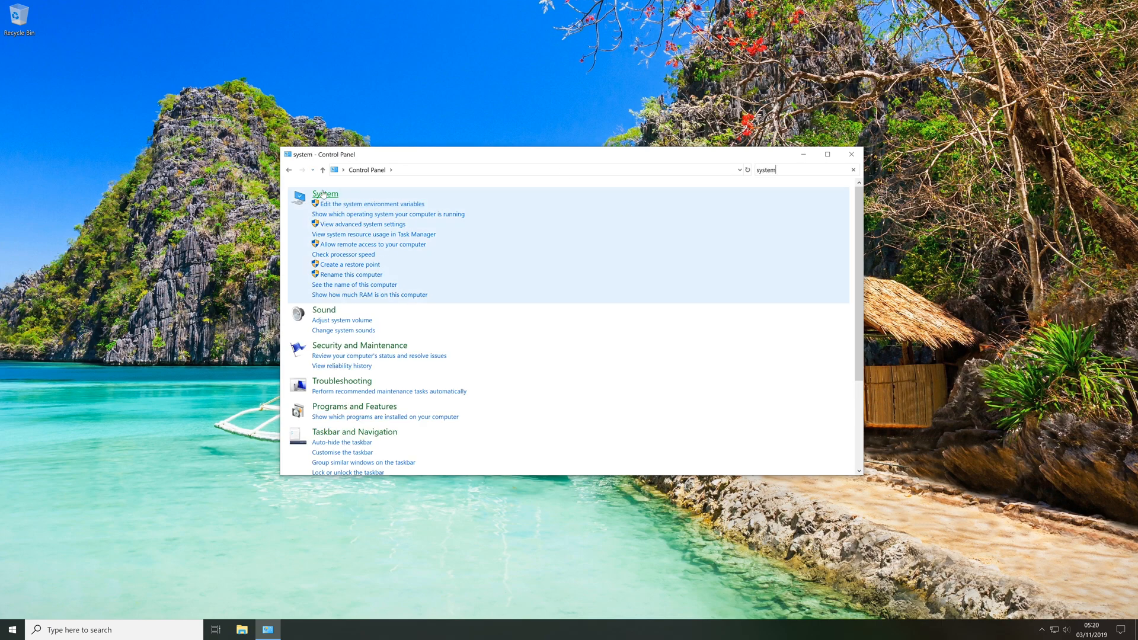
pyautogui.click(325, 193)
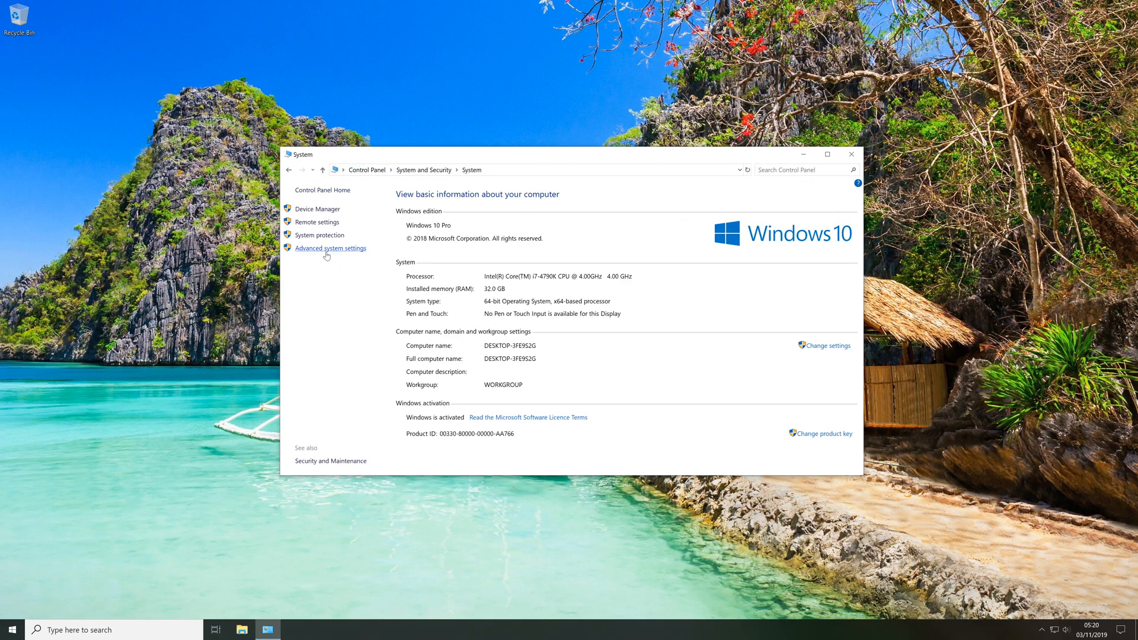
pyautogui.moveTo(339, 250)
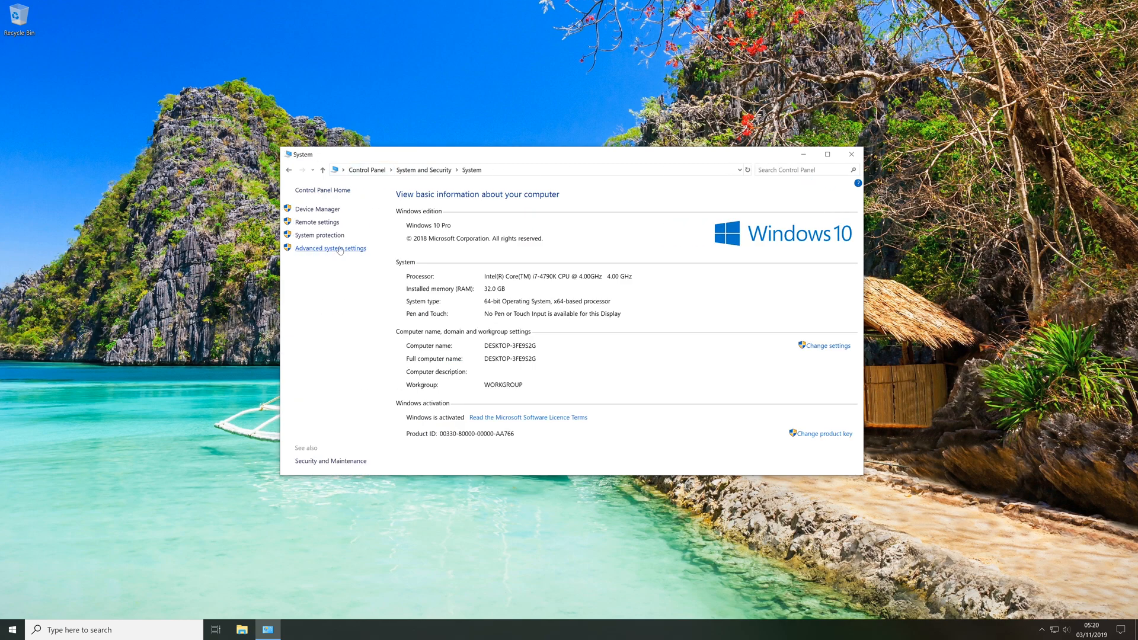
pyautogui.click(331, 248)
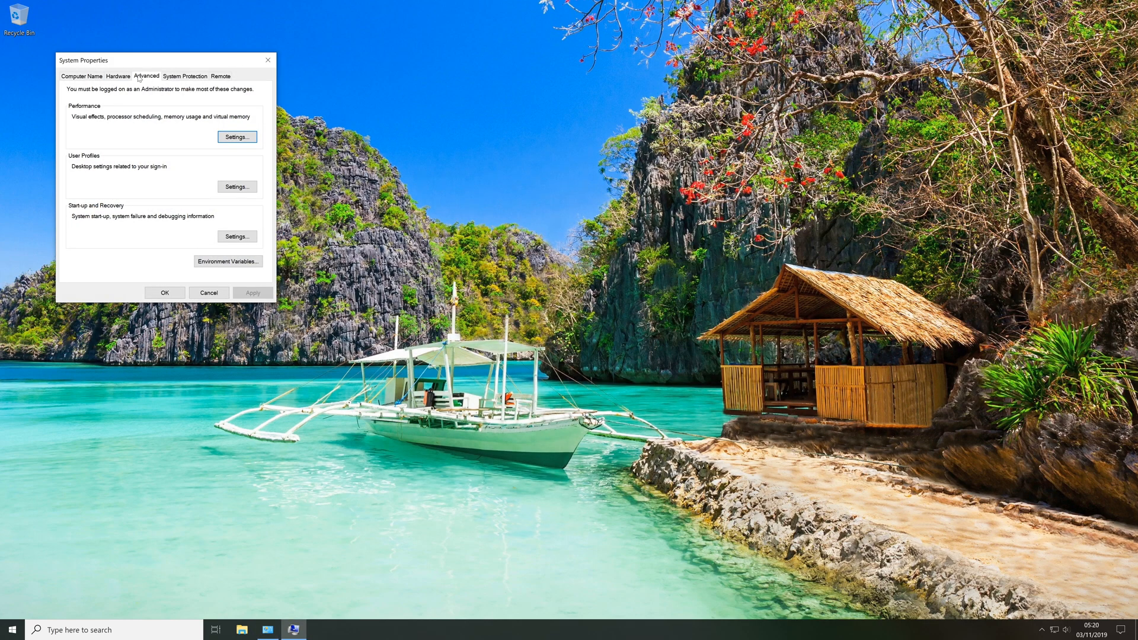
pyautogui.moveTo(199, 131)
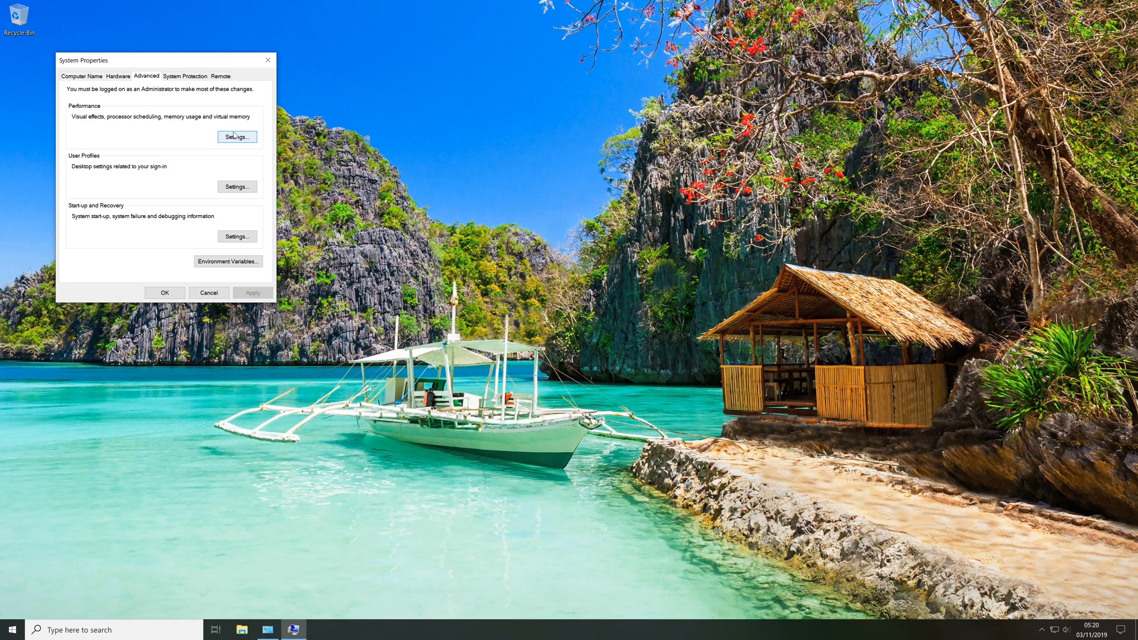
# Reach the Virtual Memory dialog through Performance Options' Advanced settings.
pyautogui.click(237, 136)
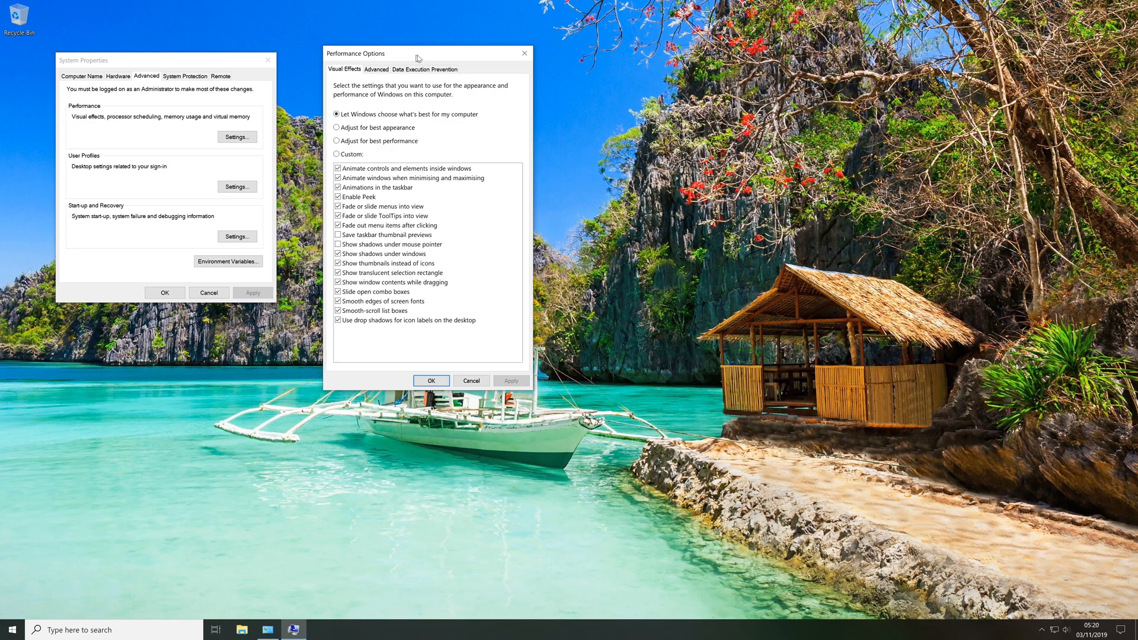
pyautogui.moveTo(418, 52); pyautogui.dragTo(437, 52)
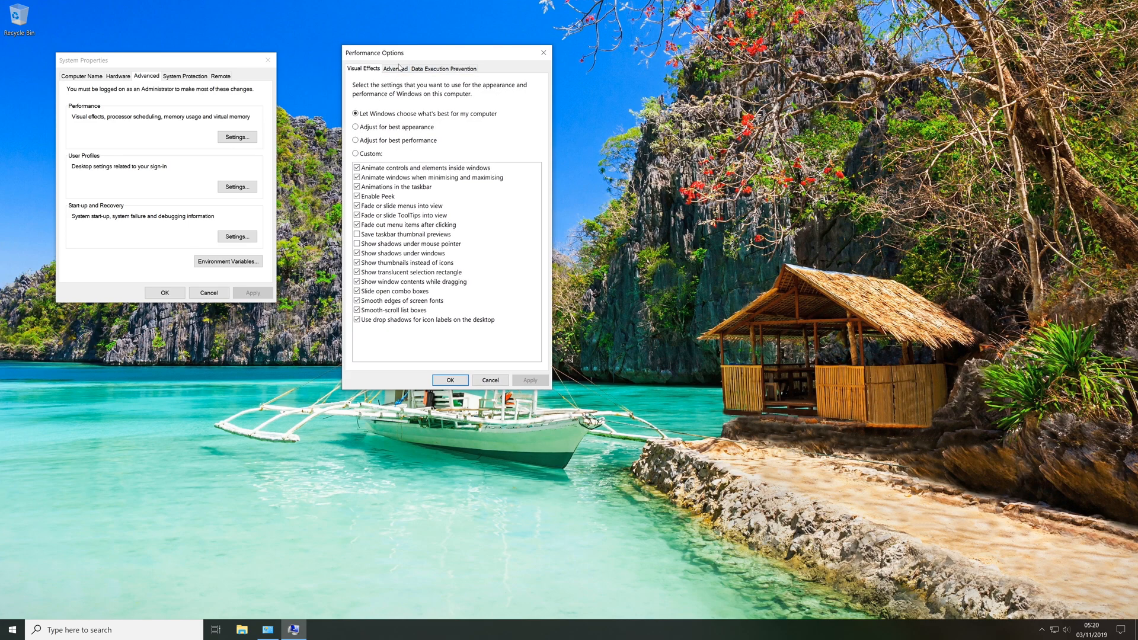
pyautogui.click(393, 69)
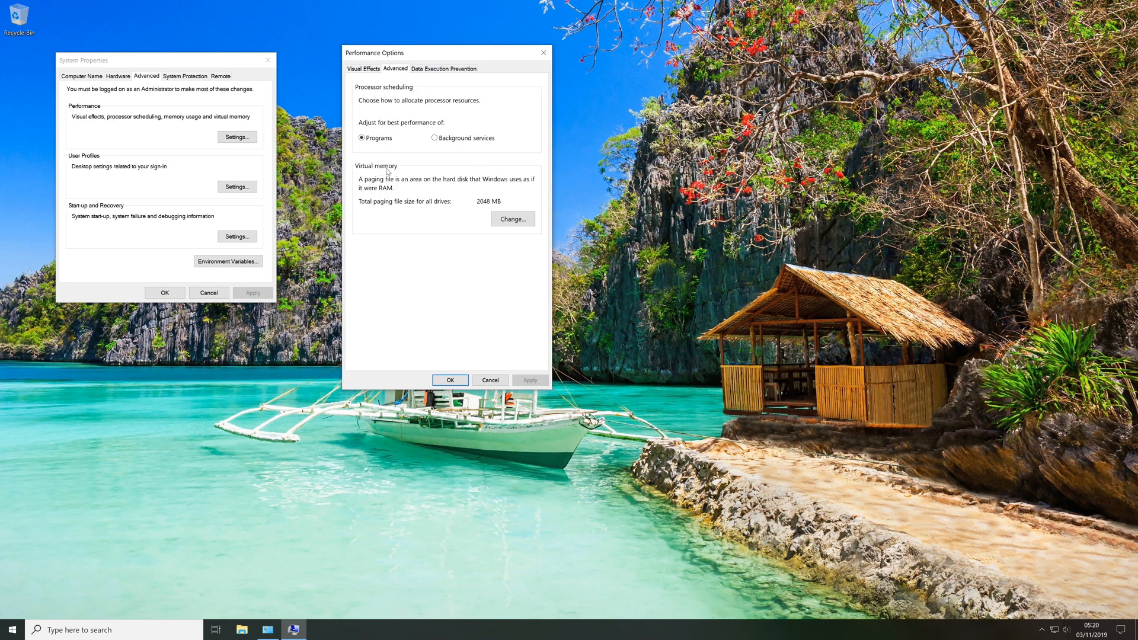
pyautogui.moveTo(471, 226)
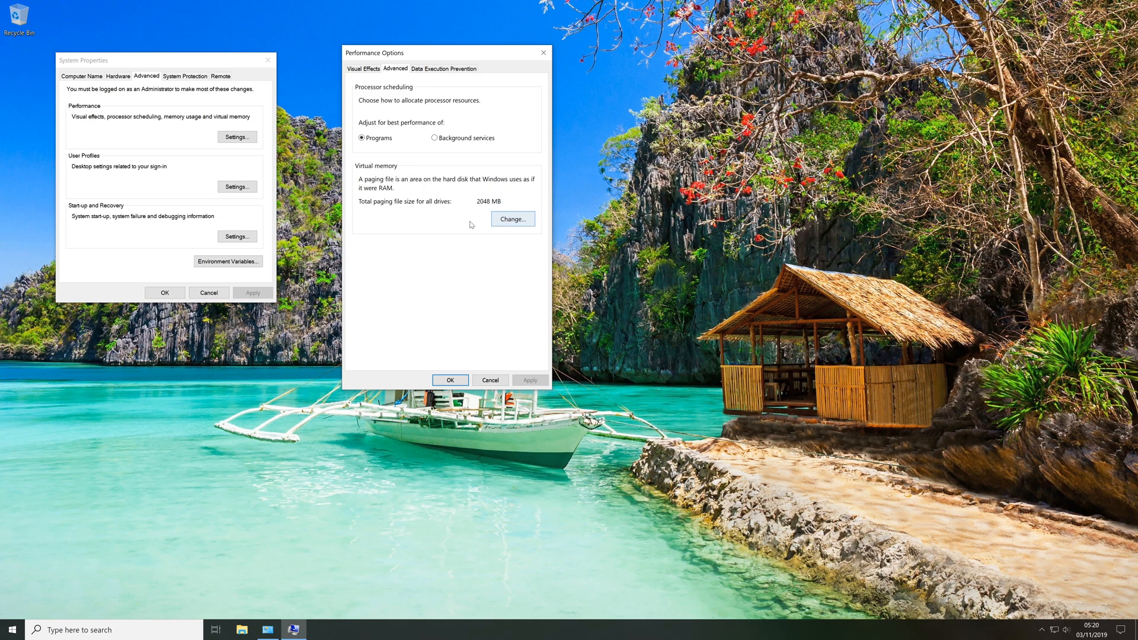
pyautogui.click(512, 218)
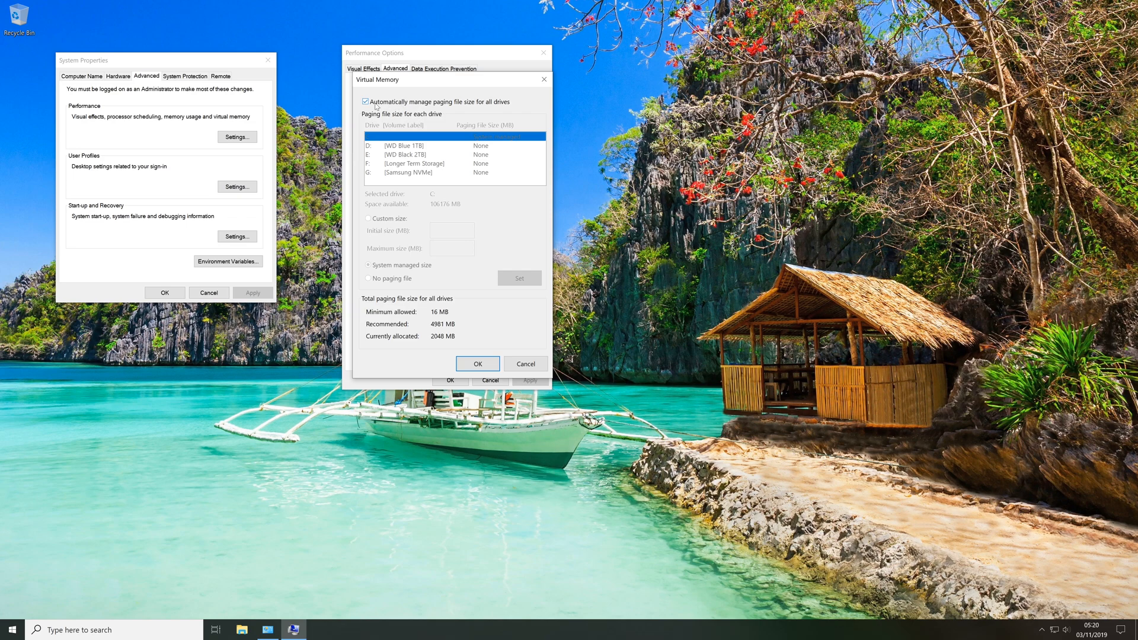
# Disable automatic paging file management and set drive C to a custom 16000–32000 MB size.
pyautogui.click(366, 101)
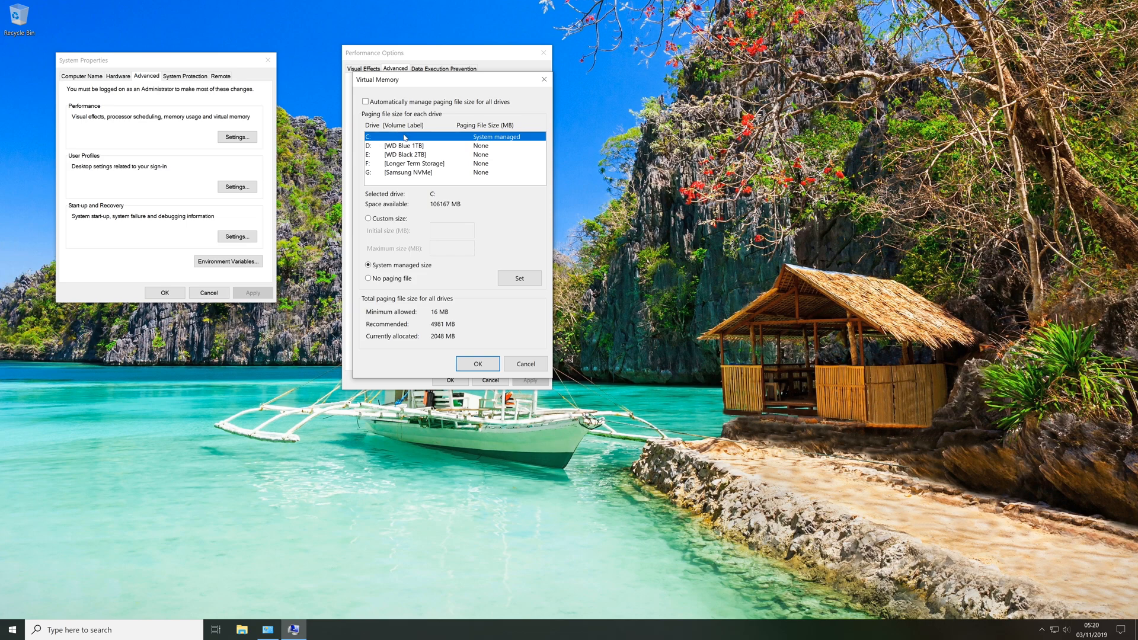
pyautogui.moveTo(373, 222)
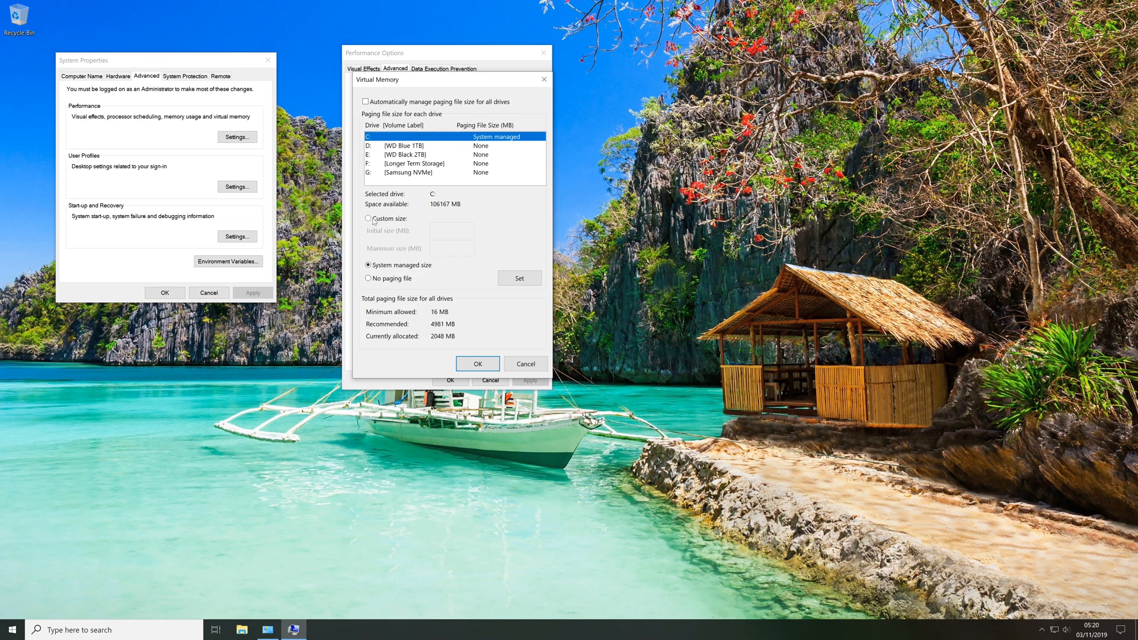
pyautogui.click(367, 218)
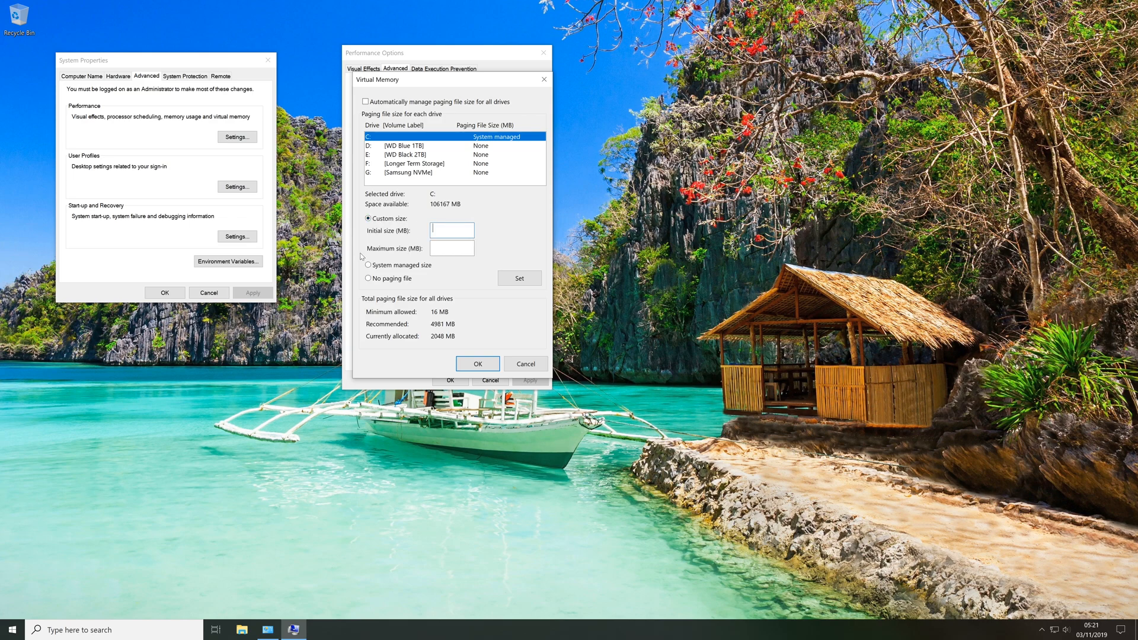
pyautogui.write('16000')
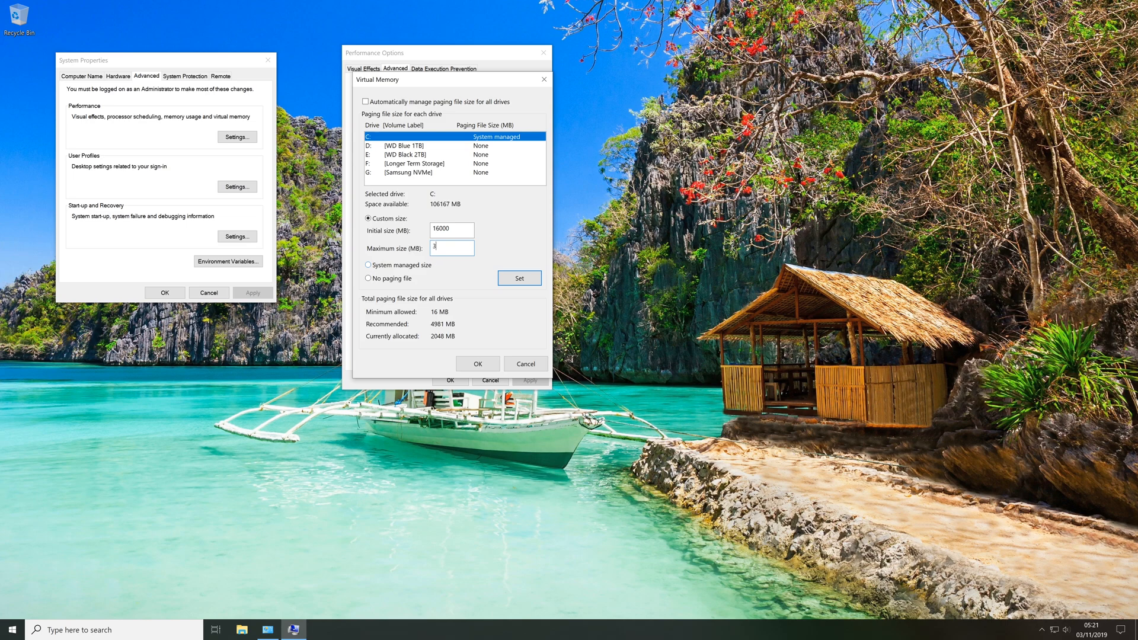
pyautogui.write('2000')
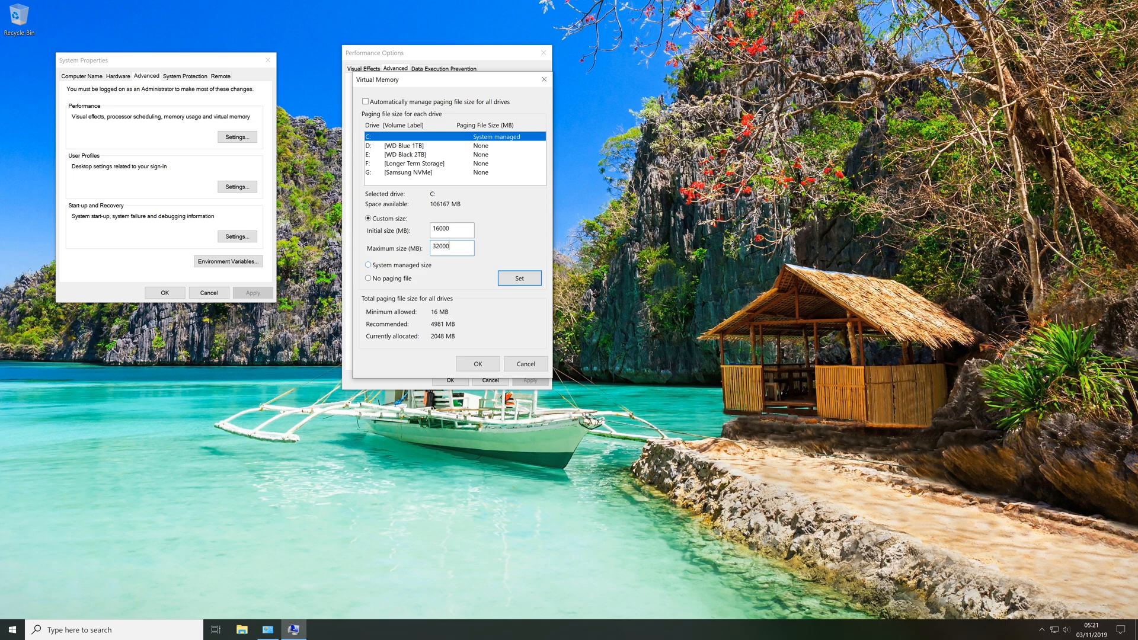
pyautogui.moveTo(499, 251)
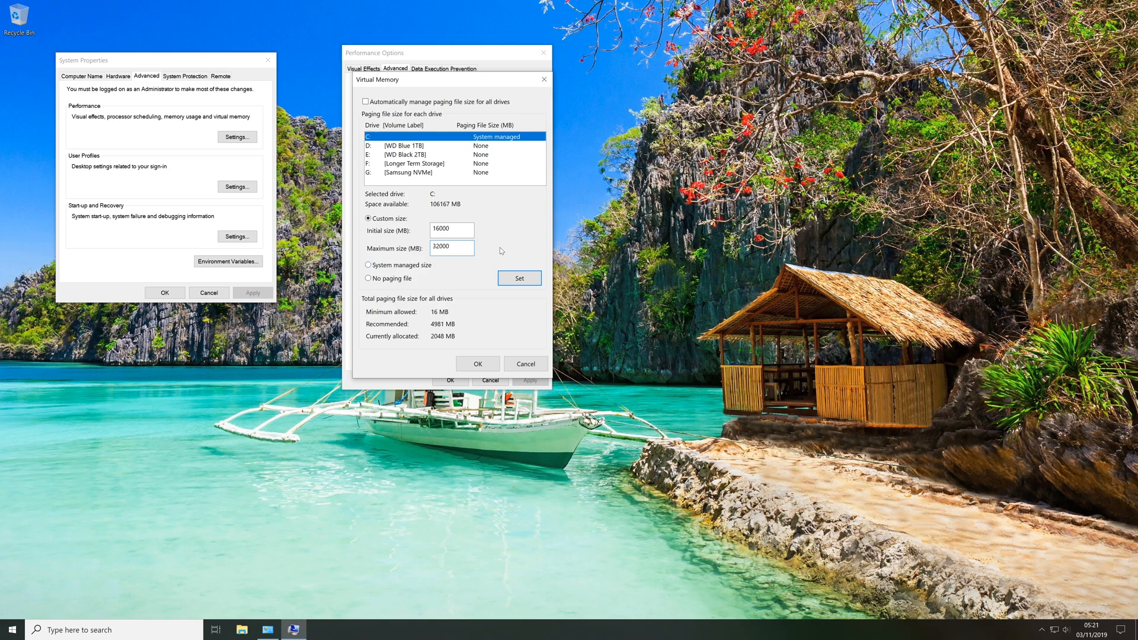
pyautogui.click(520, 277)
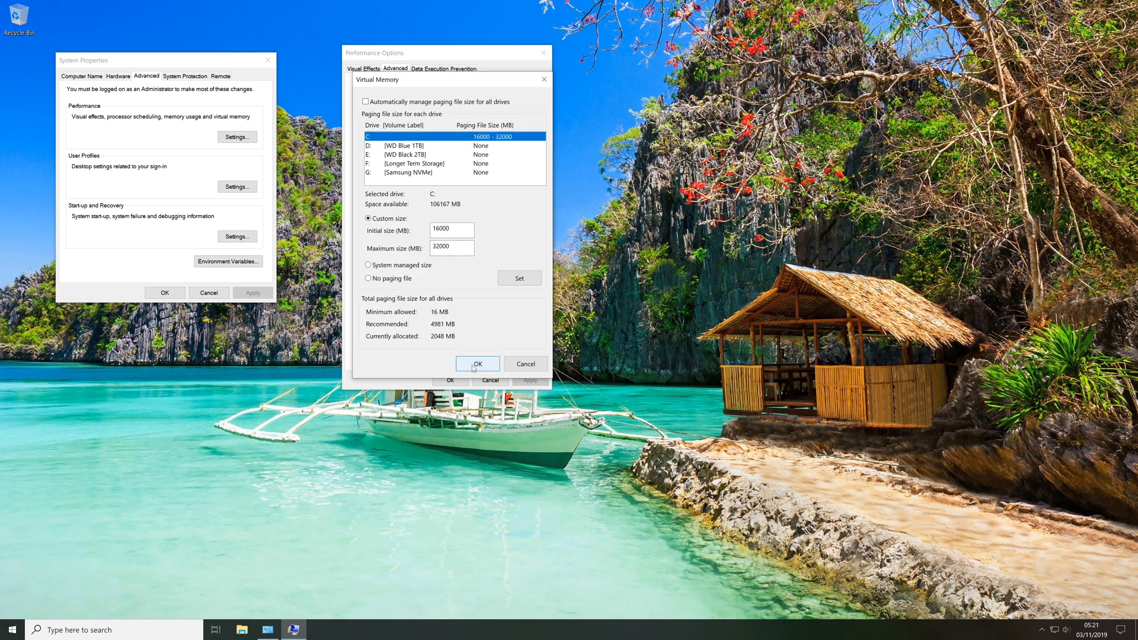
# Confirm the Virtual Memory and Performance Options changes and close System Properties.
pyautogui.click(478, 364)
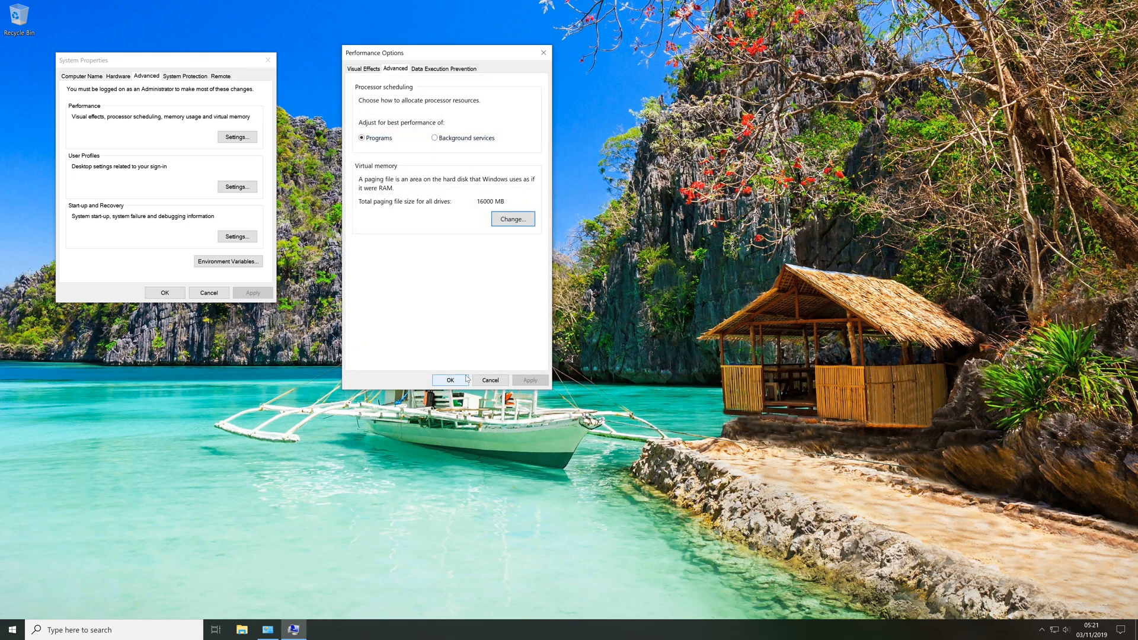
pyautogui.moveTo(464, 380)
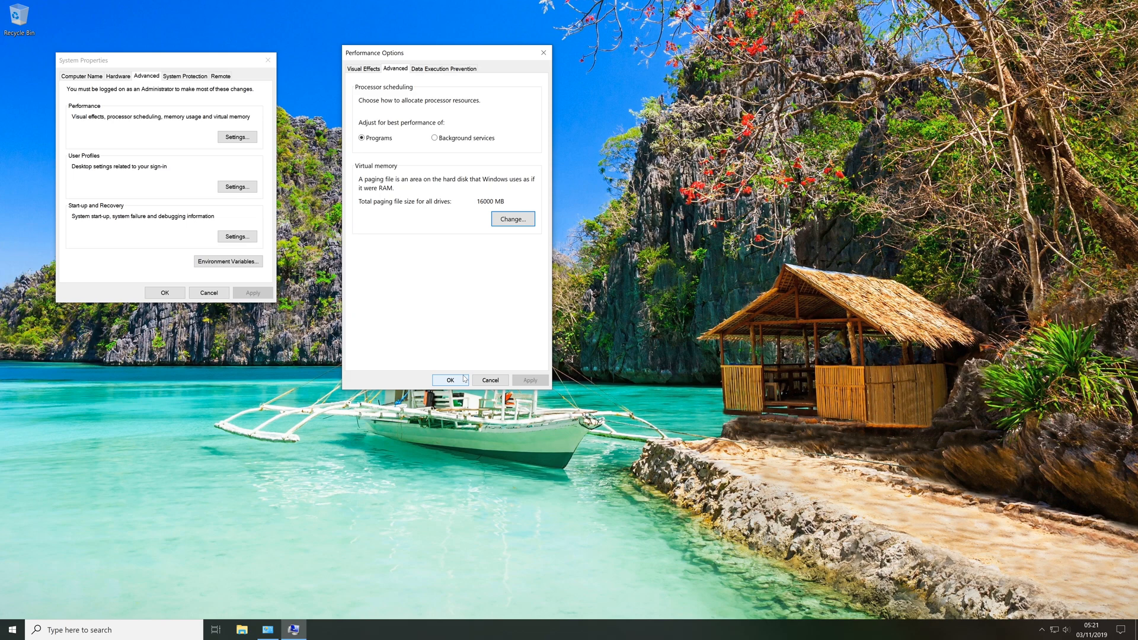
pyautogui.moveTo(635, 329)
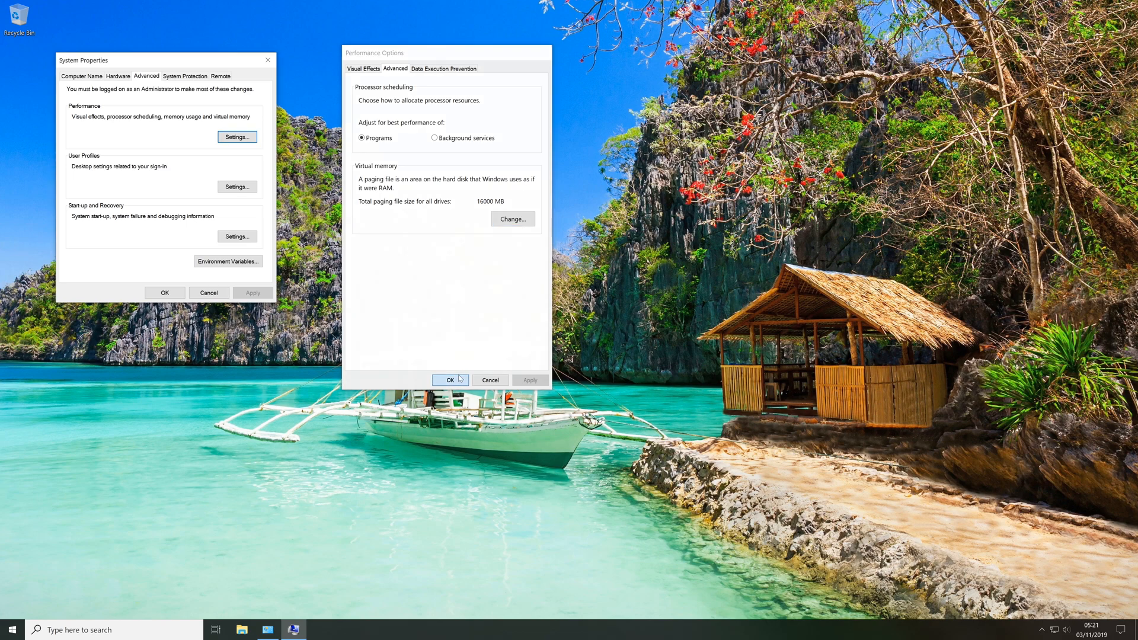
pyautogui.click(450, 379)
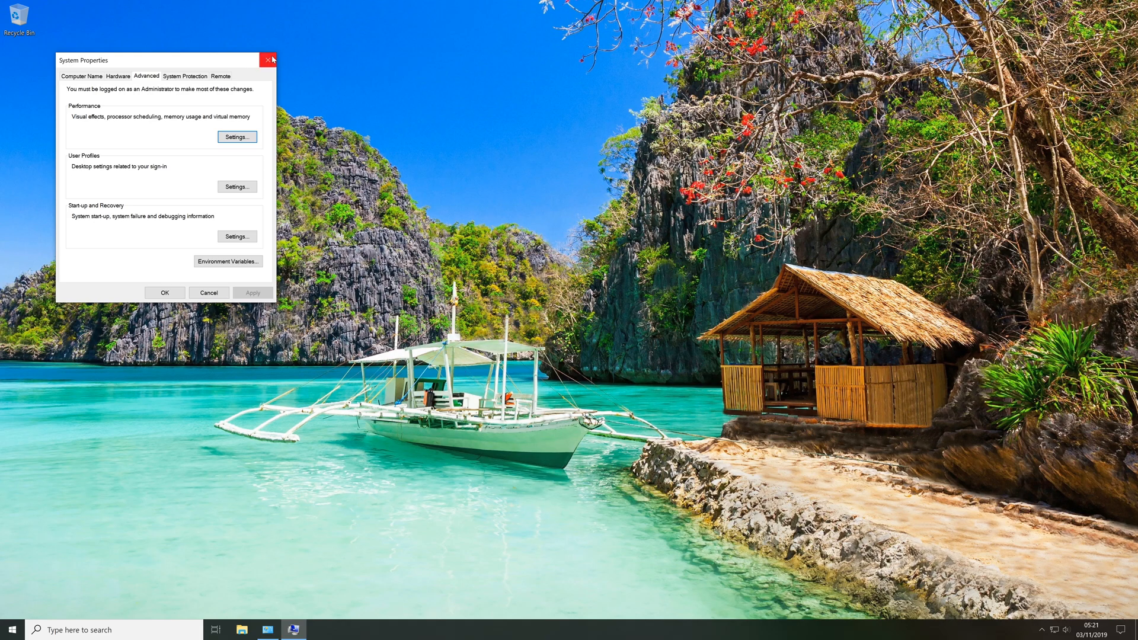
pyautogui.click(269, 60)
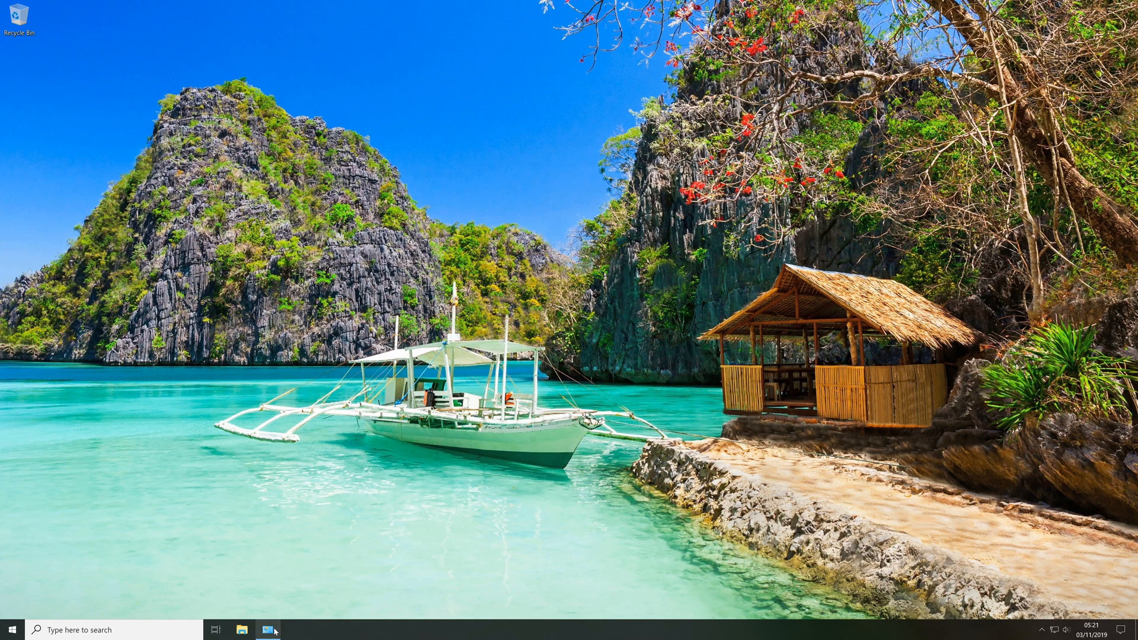